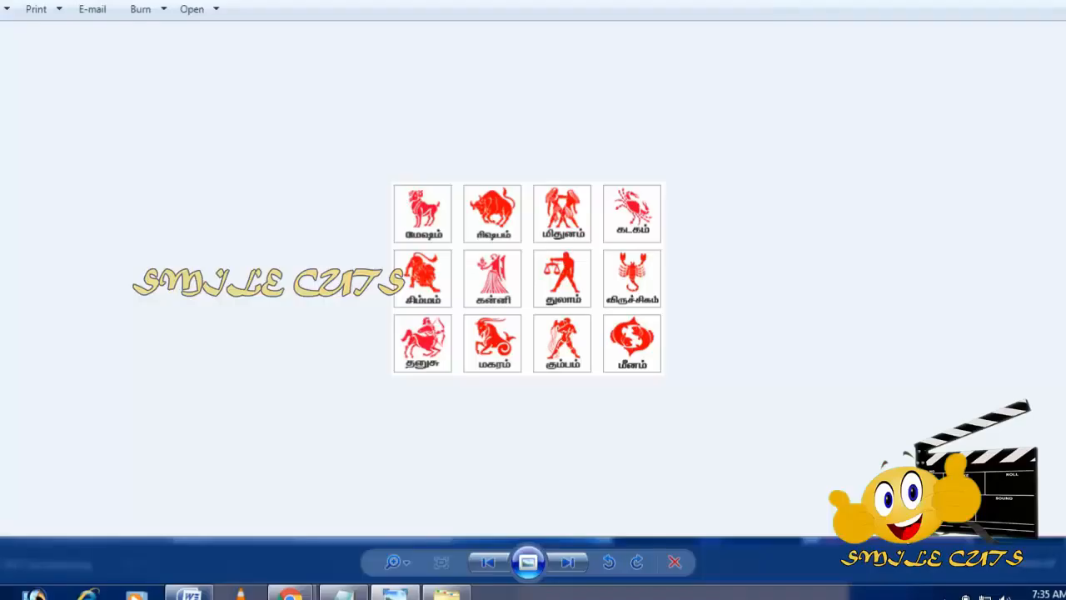
{"action": "mouse_move", "coordinate": [941, 427]}
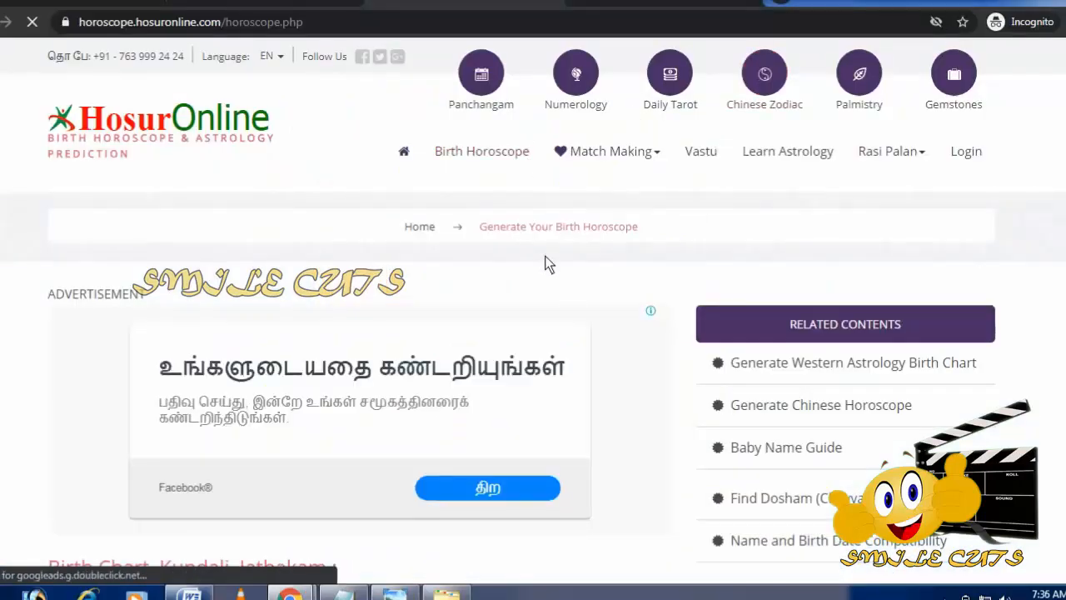
Step: Scroll down the page to the Generate Birth Chart Horoscope form
{"action": "scroll", "scroll_direction": "down", "scroll_amount": 3}
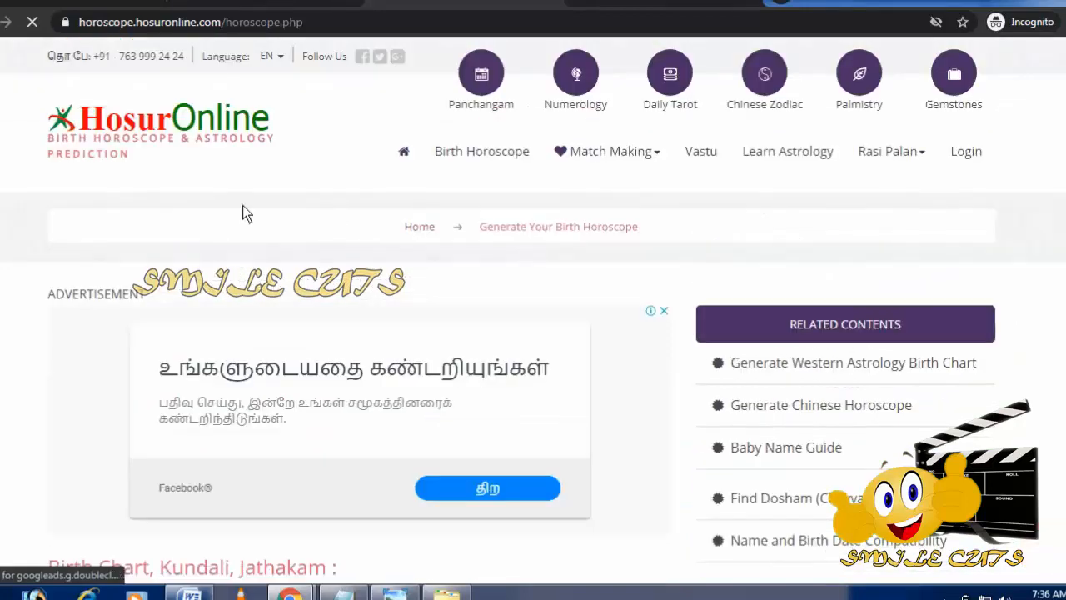
{"action": "scroll", "scroll_direction": "down", "scroll_amount": 3}
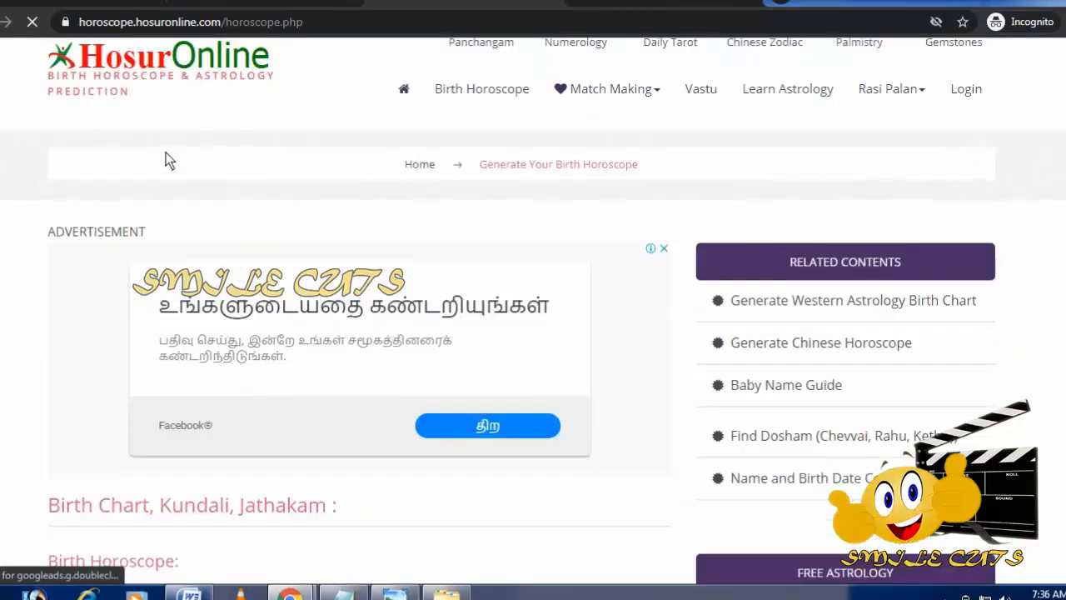
{"action": "scroll", "scroll_direction": "down", "scroll_amount": 3}
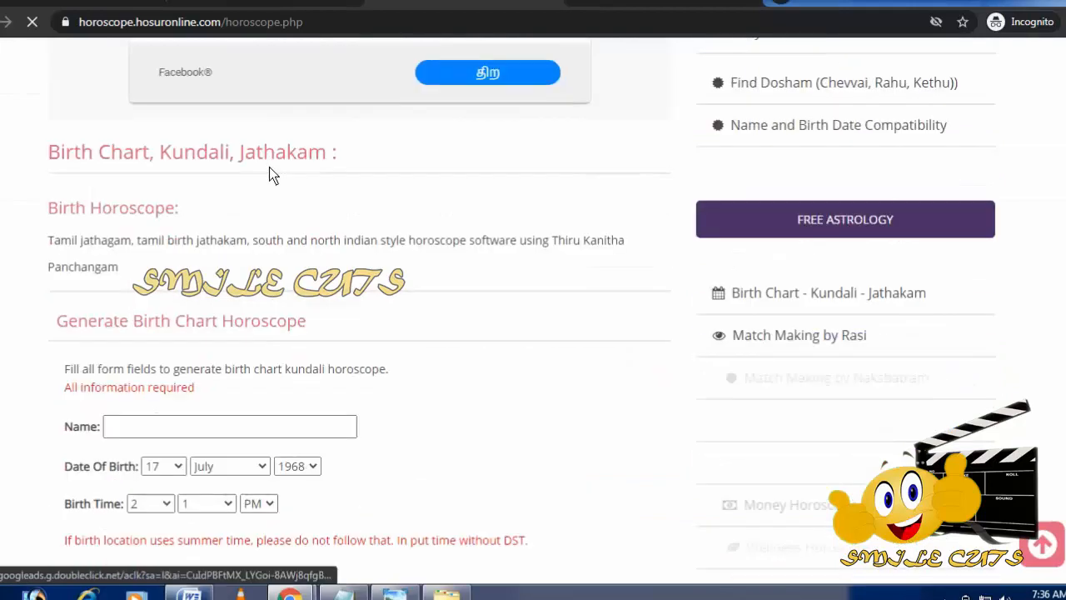
{"action": "scroll", "scroll_direction": "down", "scroll_amount": 3}
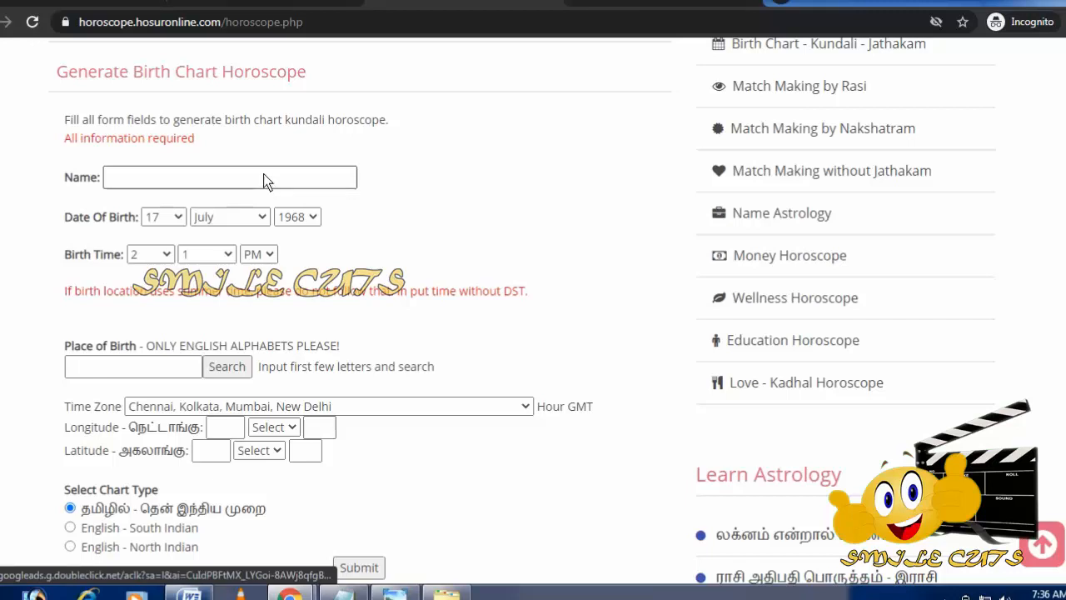
Step: Enter name xxyyy, birth date 13 April 1990 and birth time 2:15 PM
{"action": "left_click", "coordinate": [229, 176]}
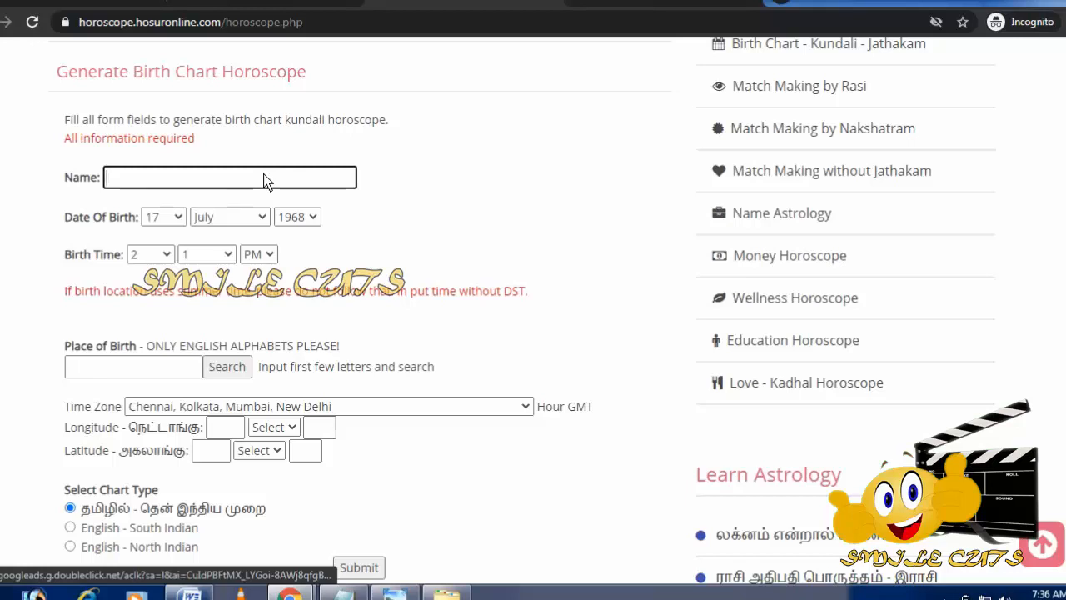
{"action": "type", "text": "xxyyy"}
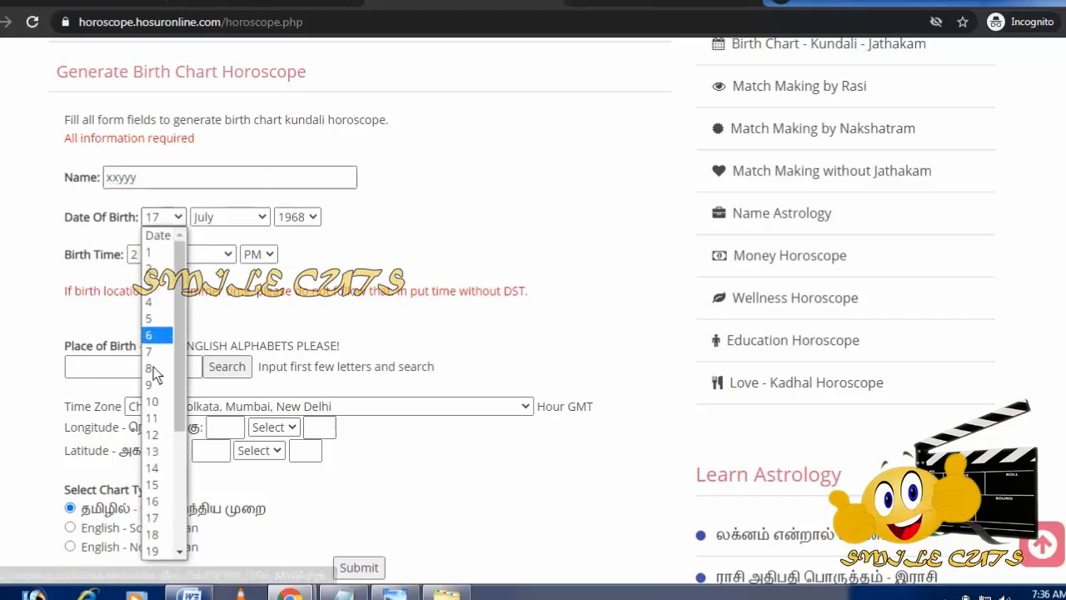
{"action": "left_click", "coordinate": [152, 450]}
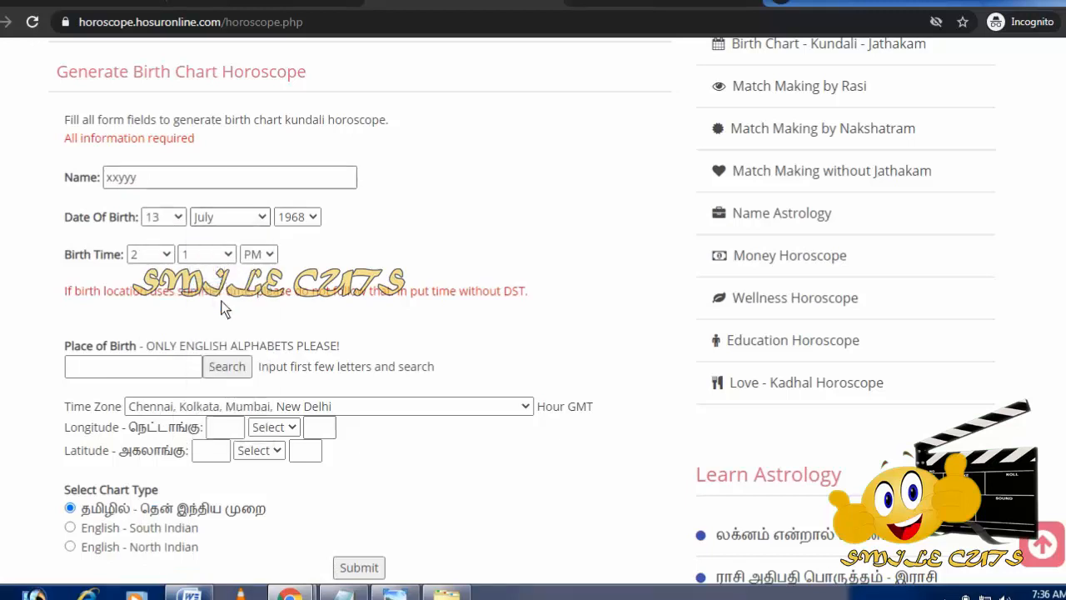
{"action": "left_click", "coordinate": [296, 216]}
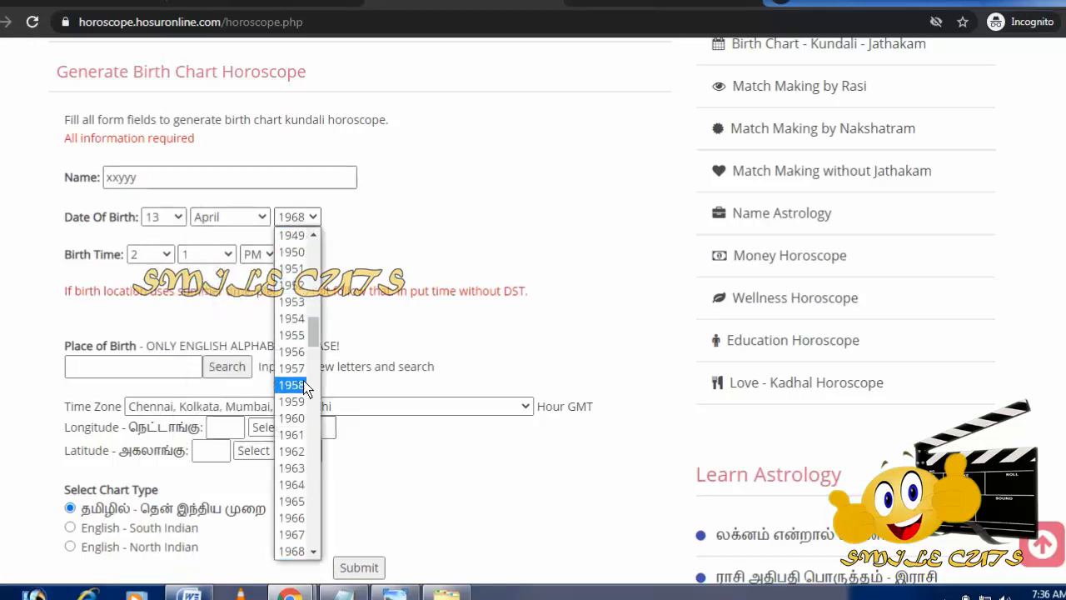
{"action": "scroll", "scroll_direction": "down", "scroll_amount": 3}
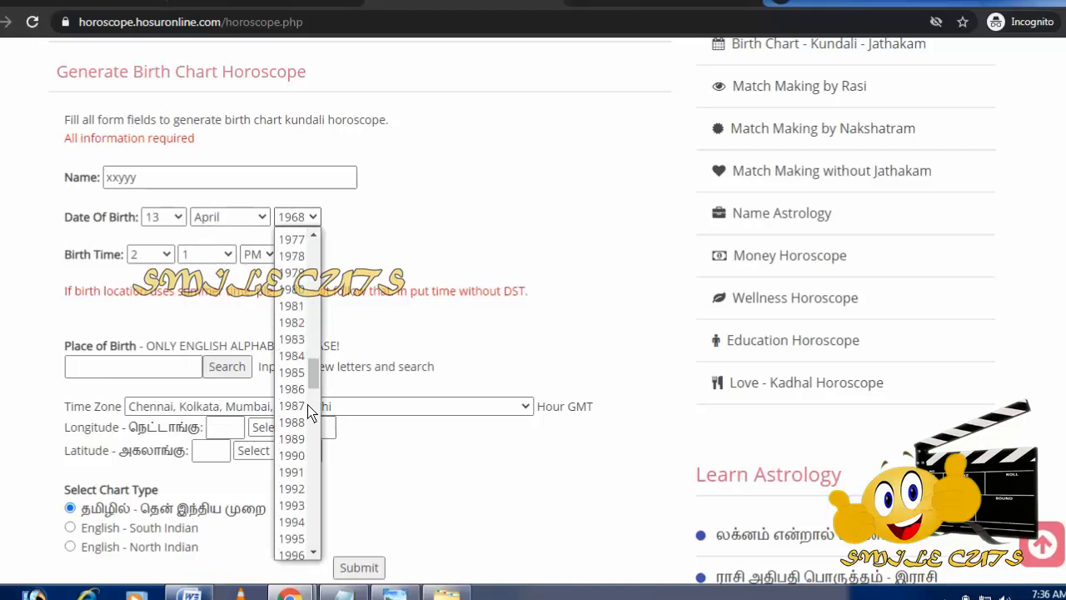
{"action": "left_click", "coordinate": [291, 454]}
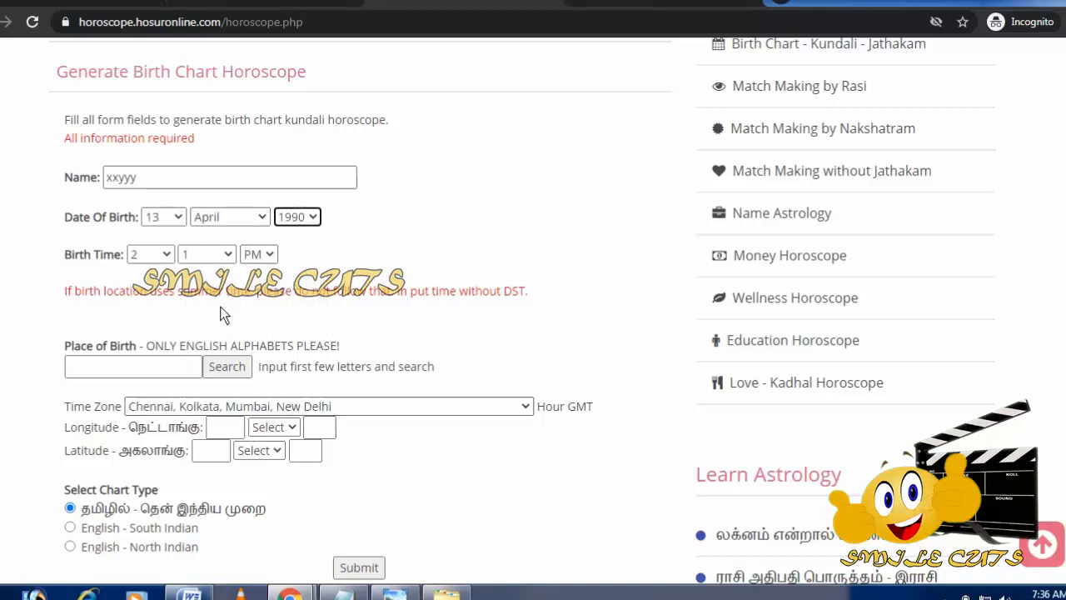
{"action": "left_click", "coordinate": [150, 254]}
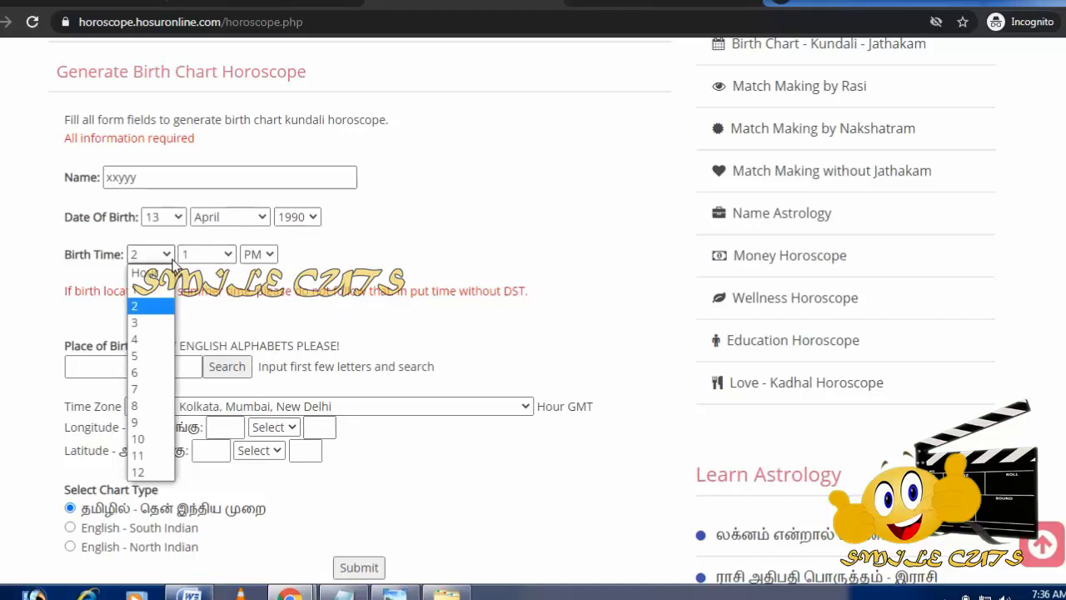
{"action": "left_click", "coordinate": [206, 253]}
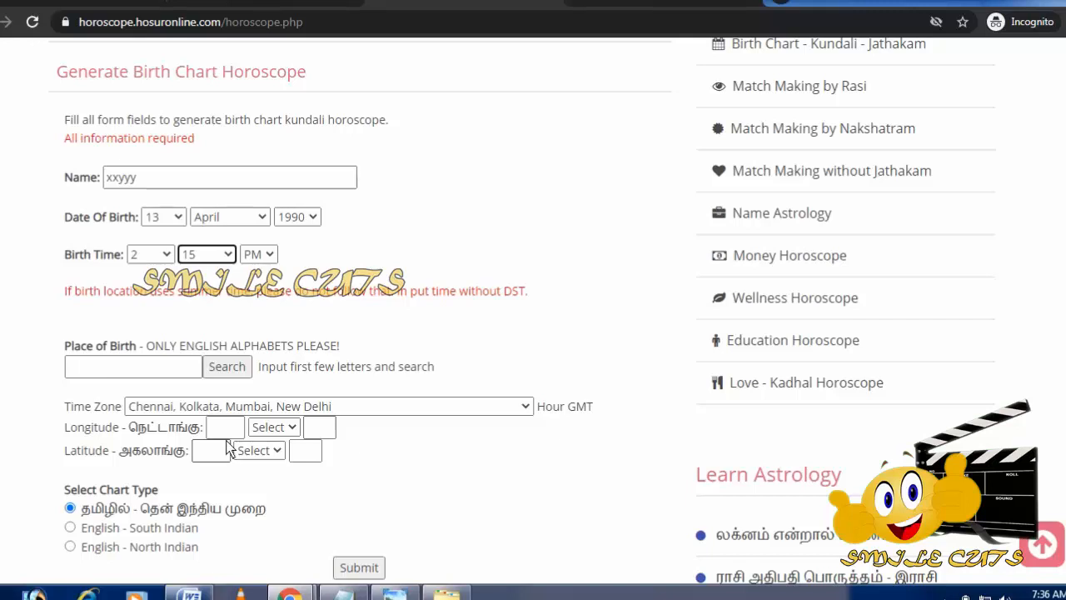
Step: Enter chennai as place of birth and set the longitude direction to West
{"action": "scroll", "scroll_direction": "down", "scroll_amount": 3}
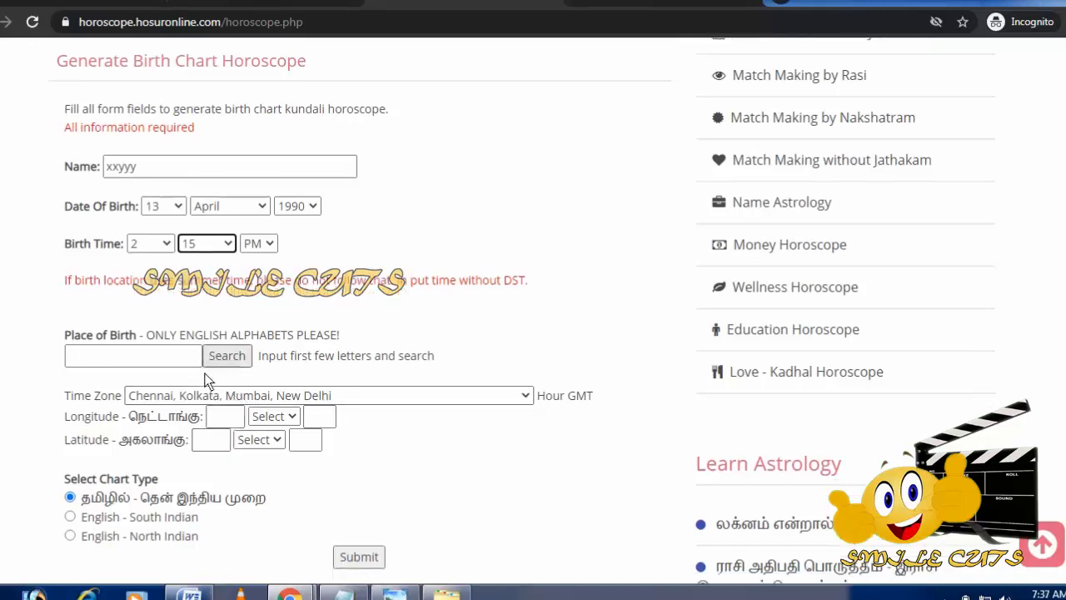
{"action": "scroll", "scroll_direction": "down", "scroll_amount": 3}
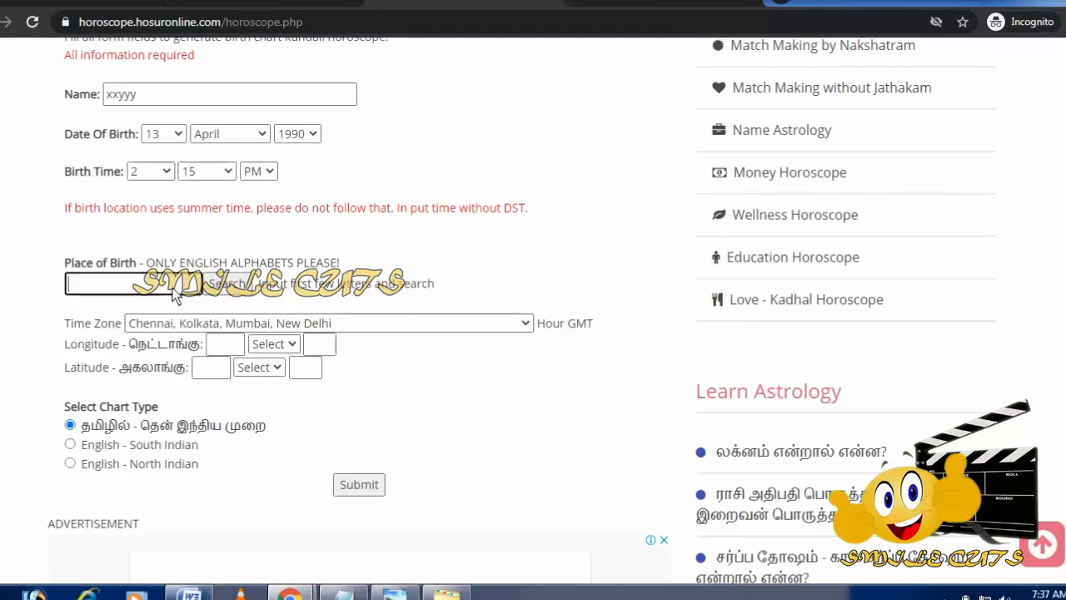
{"action": "type", "text": "chennai"}
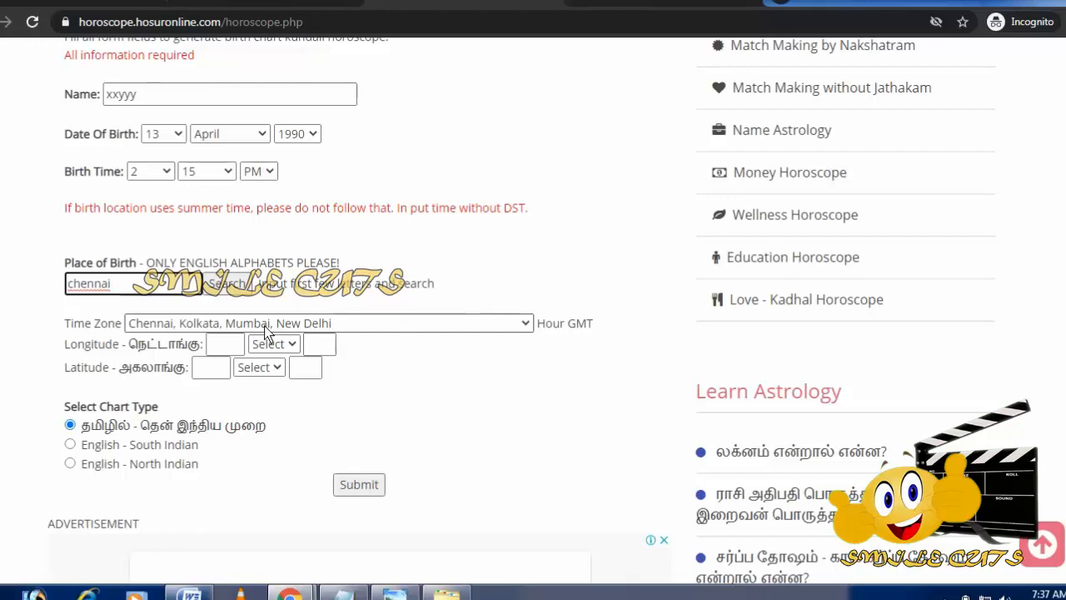
{"action": "mouse_move", "coordinate": [295, 336]}
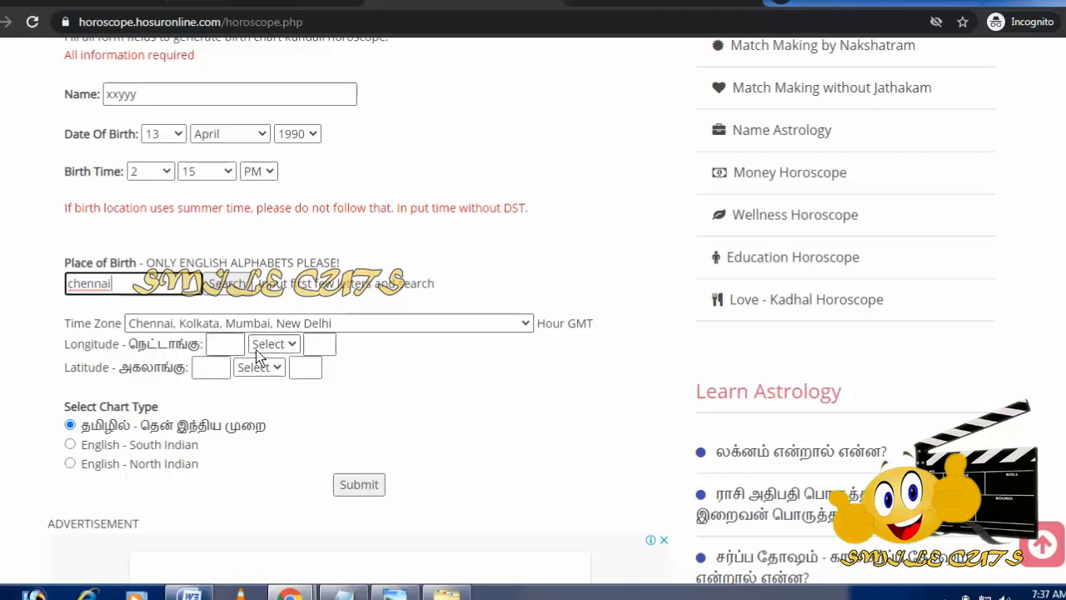
{"action": "left_click", "coordinate": [274, 343]}
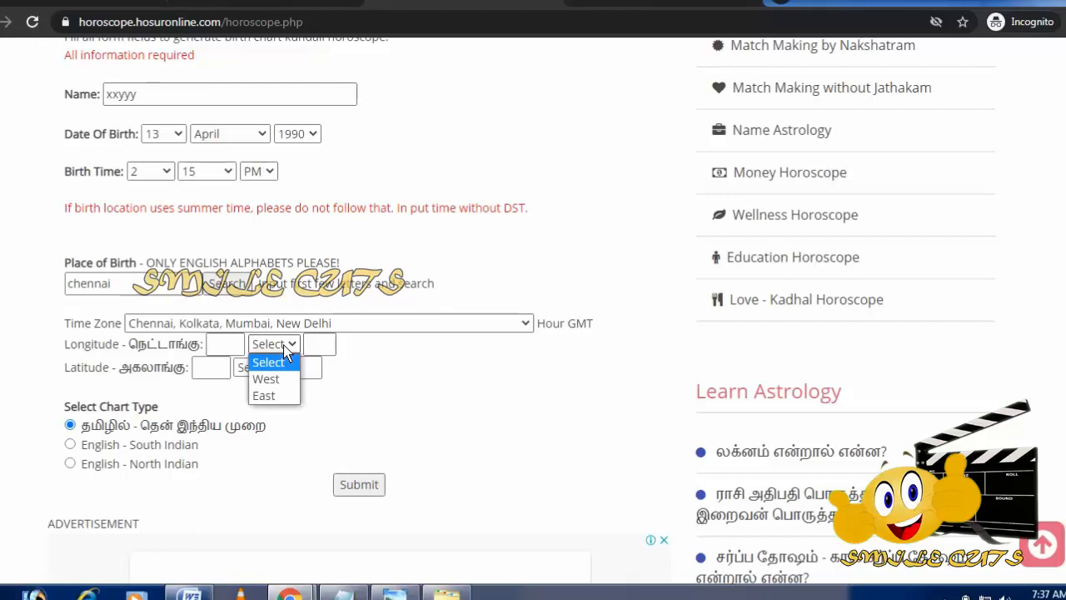
{"action": "left_click", "coordinate": [268, 360]}
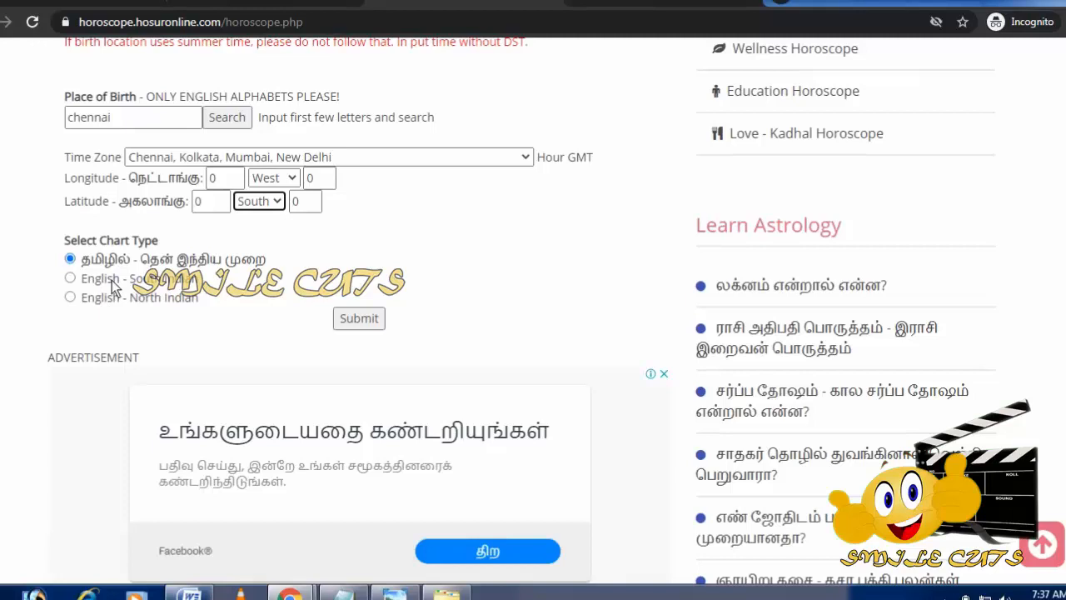
{"action": "mouse_move", "coordinate": [189, 278]}
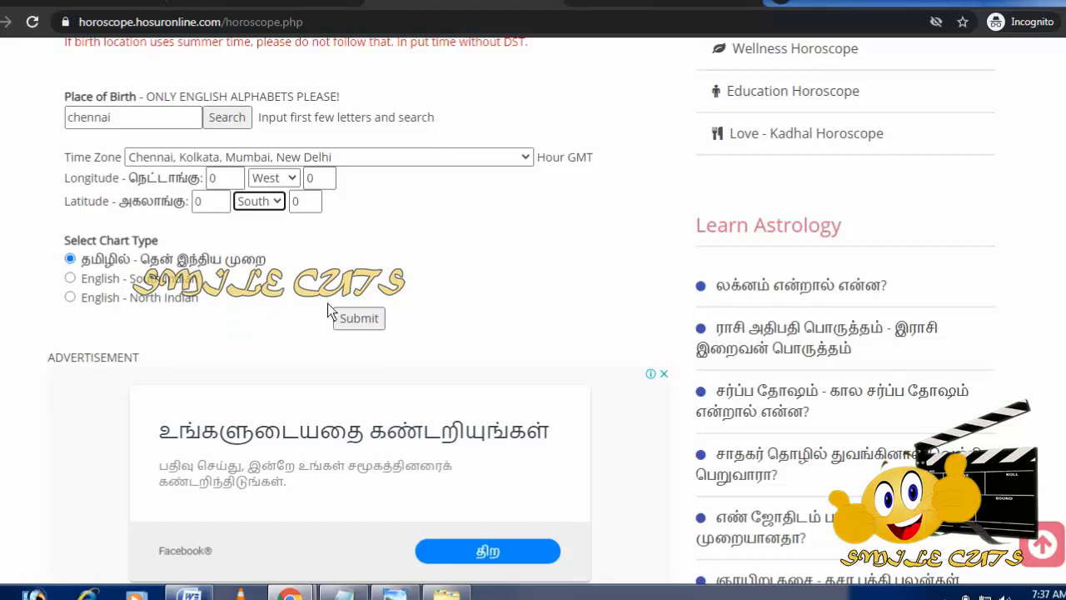
{"action": "mouse_move", "coordinate": [359, 318]}
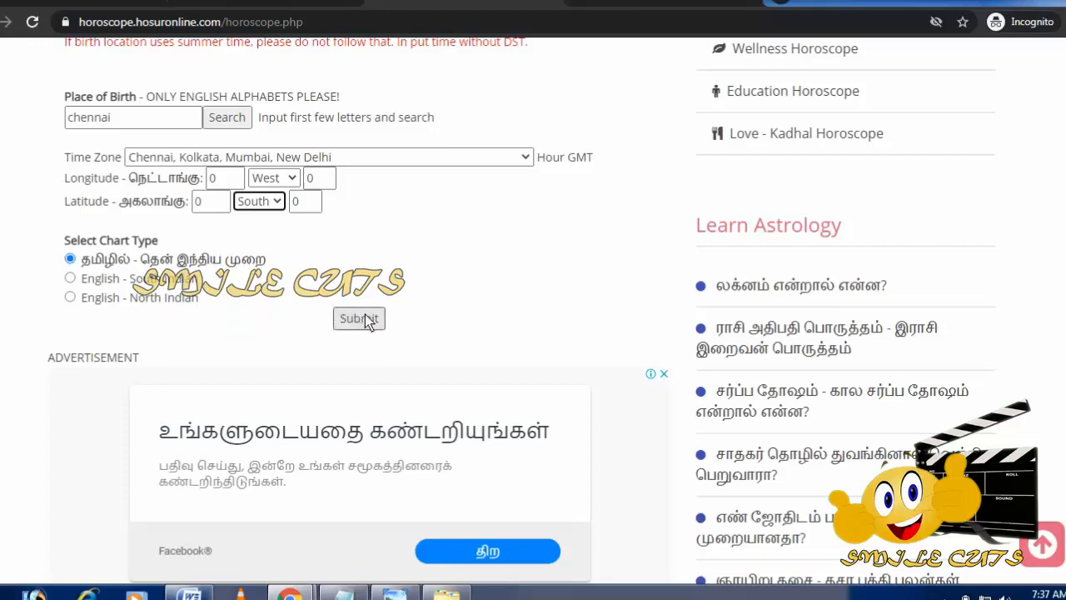
Step: Submit the form and scroll through the birth details, planet table and Rasi/Navamsam charts
{"action": "left_click", "coordinate": [359, 318]}
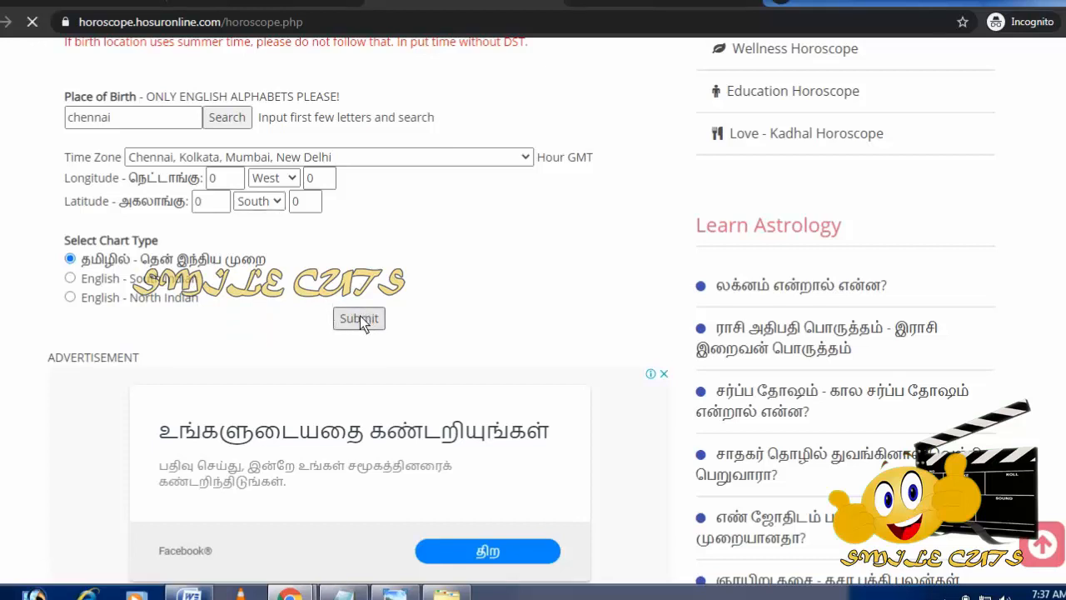
{"action": "left_click", "coordinate": [358, 318]}
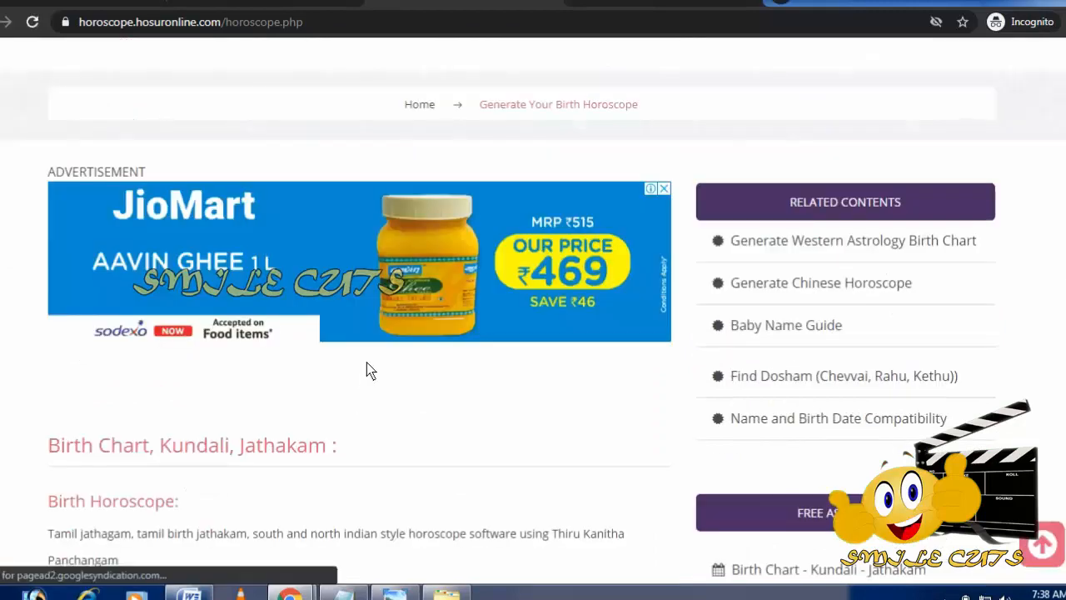
{"action": "scroll", "scroll_direction": "down", "scroll_amount": 3}
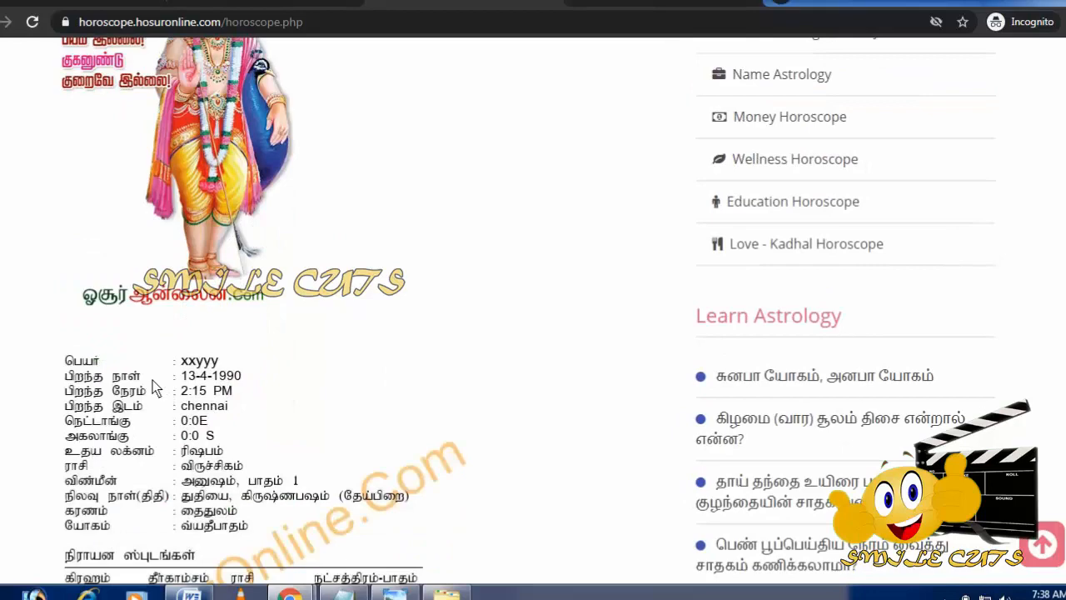
{"action": "mouse_move", "coordinate": [180, 390]}
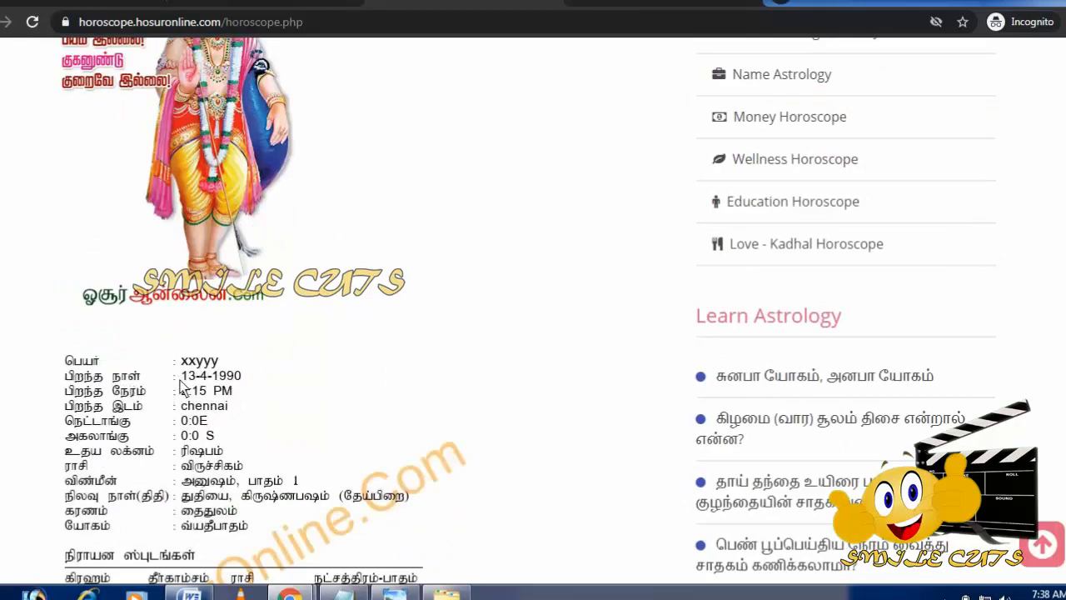
{"action": "scroll", "scroll_direction": "down", "scroll_amount": 3}
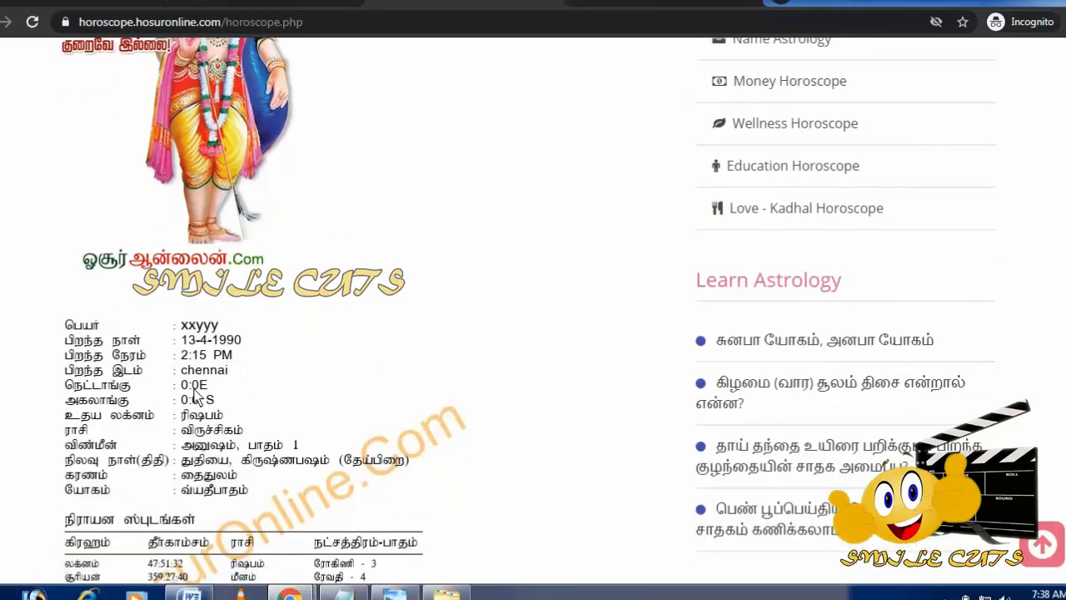
{"action": "scroll", "scroll_direction": "down", "scroll_amount": 3}
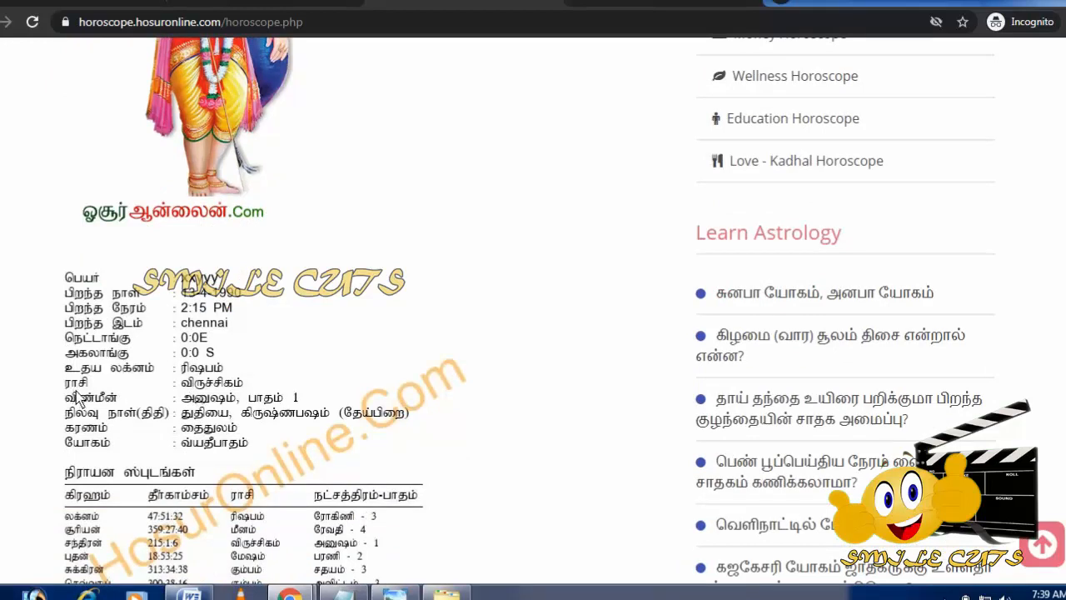
{"action": "mouse_move", "coordinate": [84, 391]}
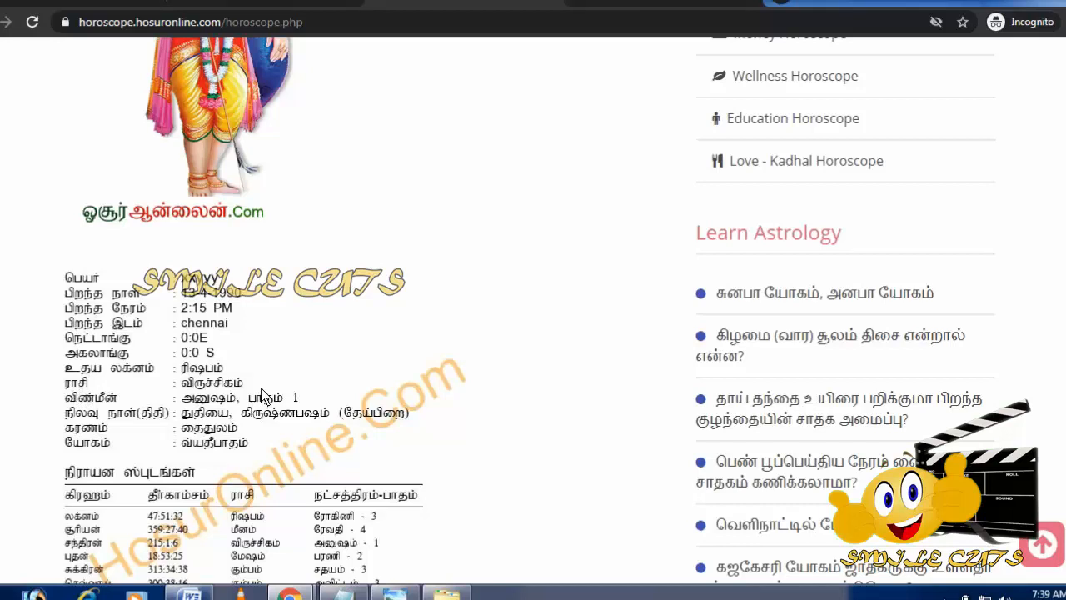
{"action": "mouse_move", "coordinate": [258, 398]}
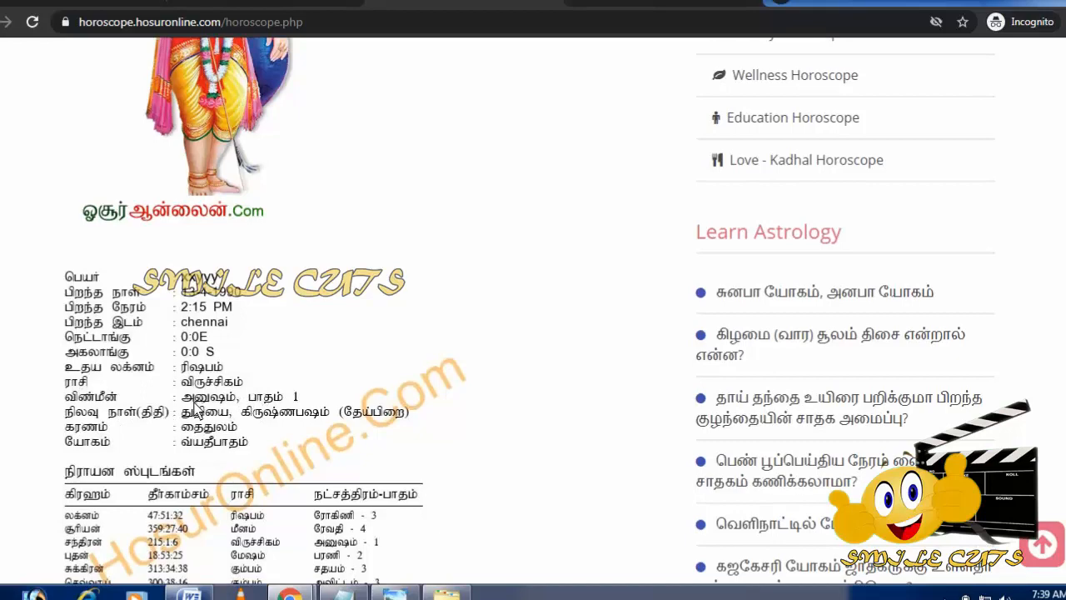
{"action": "scroll", "scroll_direction": "down", "scroll_amount": 3}
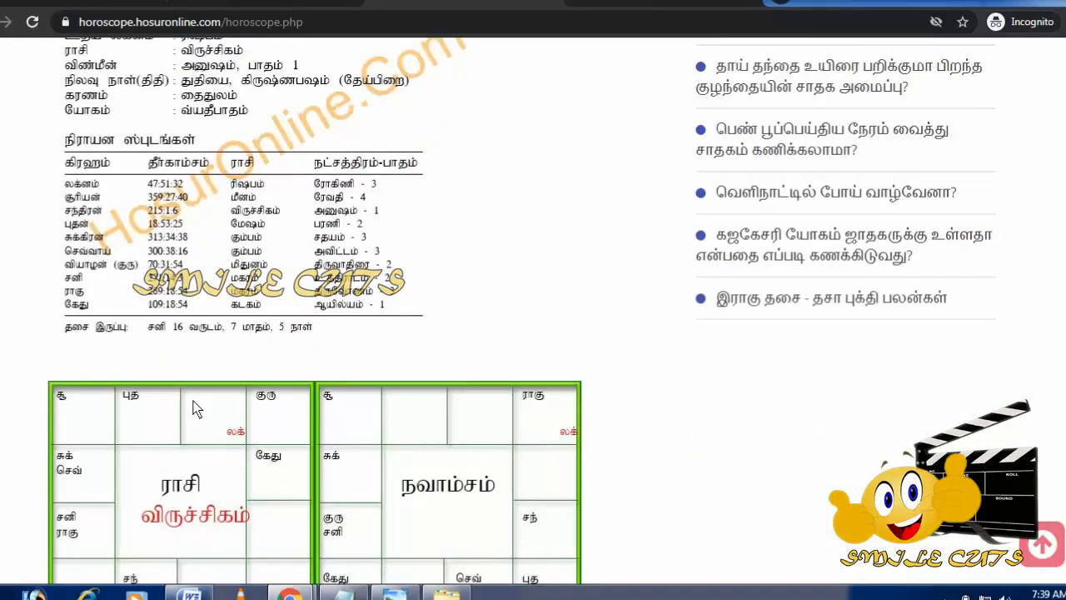
{"action": "mouse_move", "coordinate": [209, 334]}
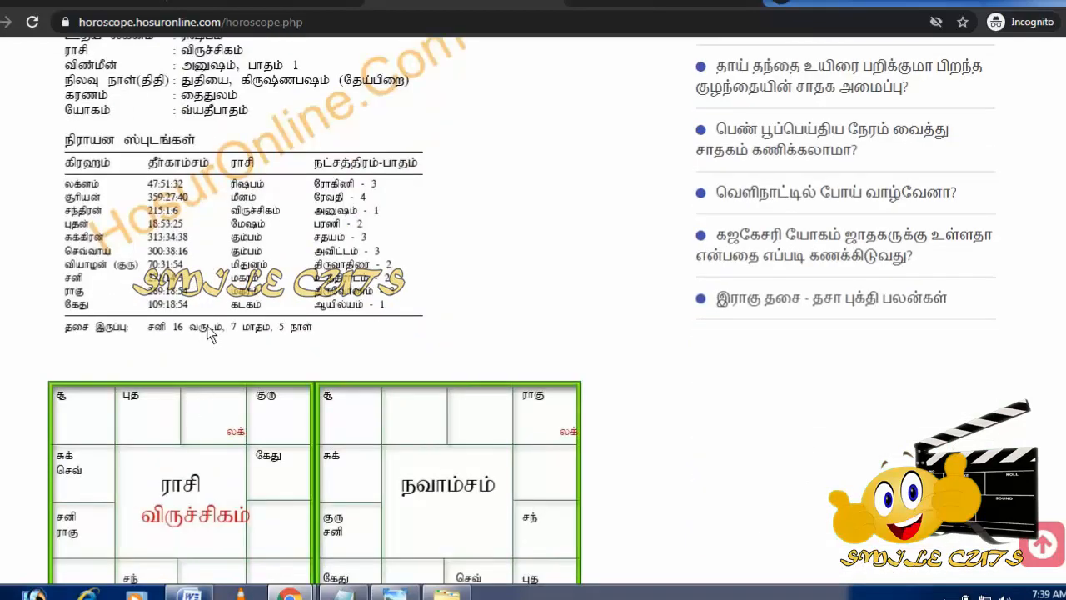
{"action": "scroll", "scroll_direction": "down", "scroll_amount": 3}
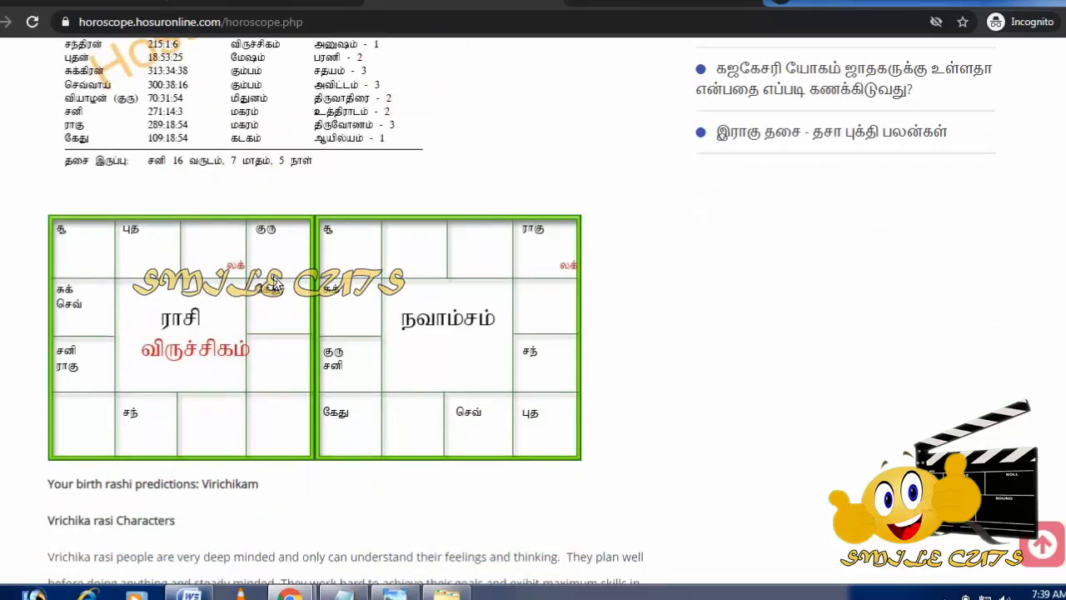